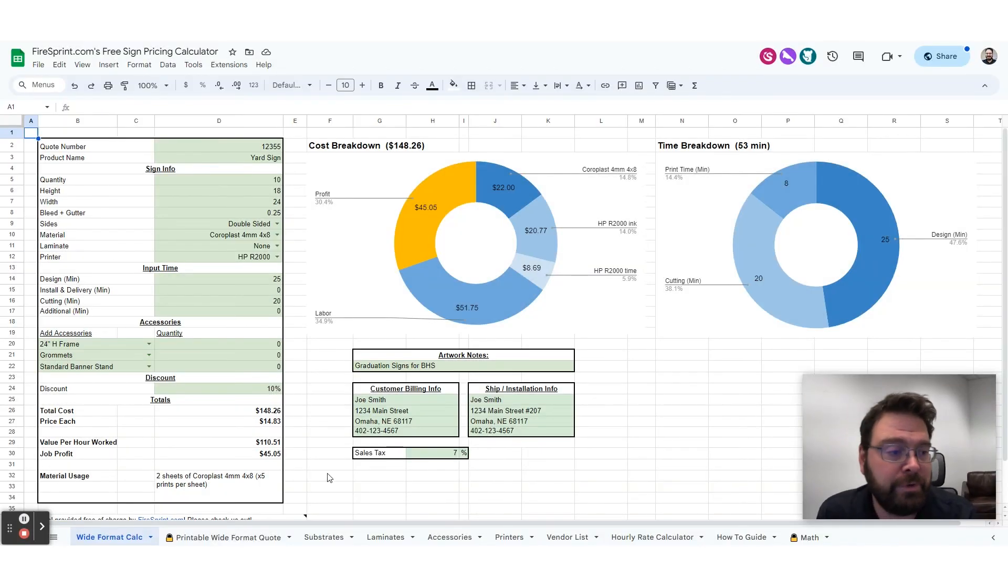
mouse_move(461, 176)
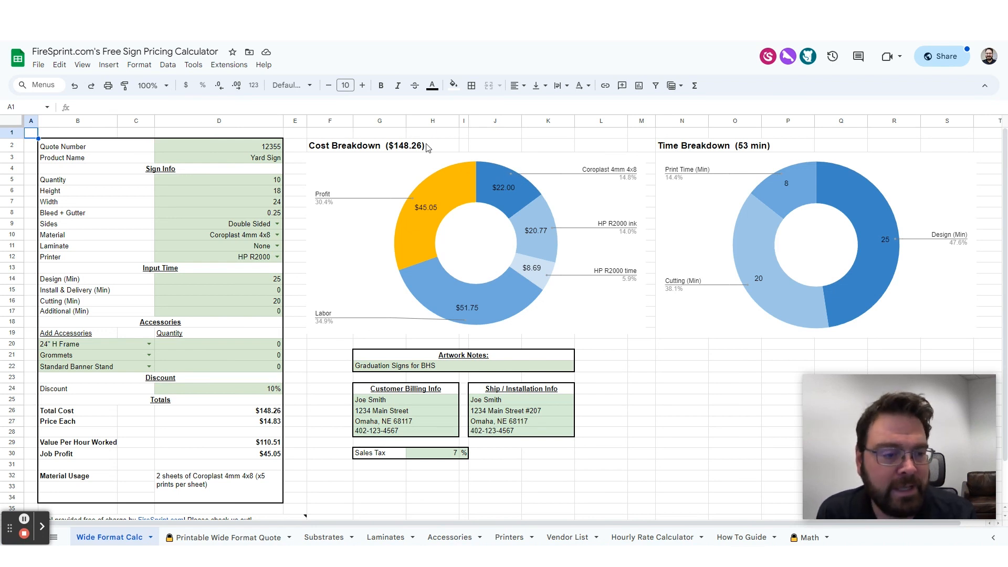
mouse_move(90, 122)
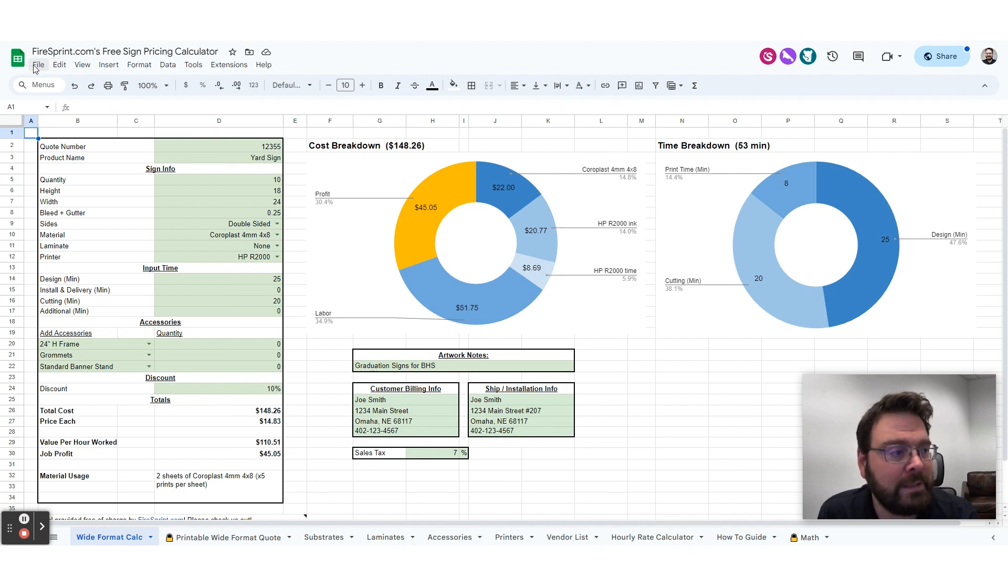
- Make a personal copy of FireSprint's Free Sign Pricing Calculator spreadsheet
left_click(37, 64)
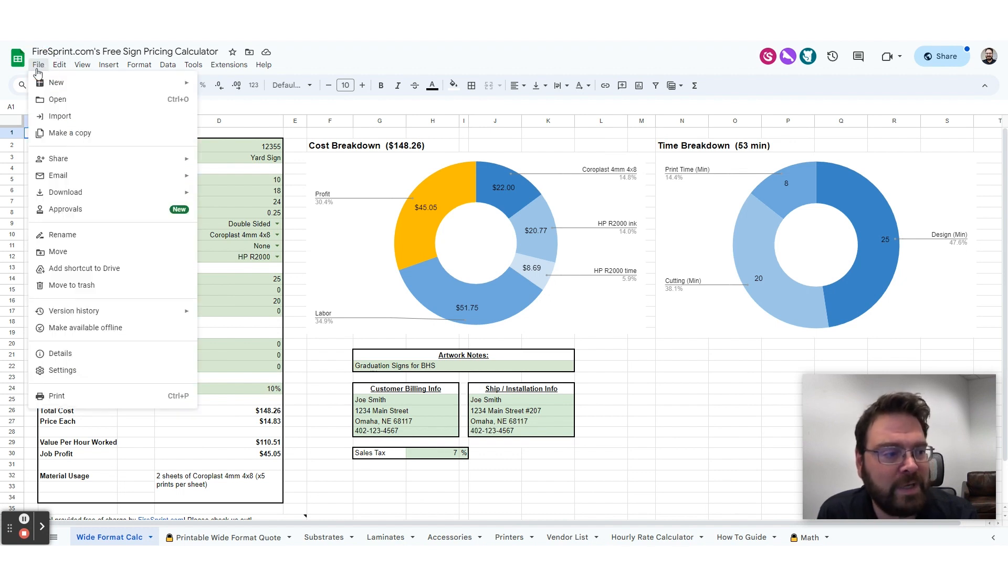
mouse_move(69, 133)
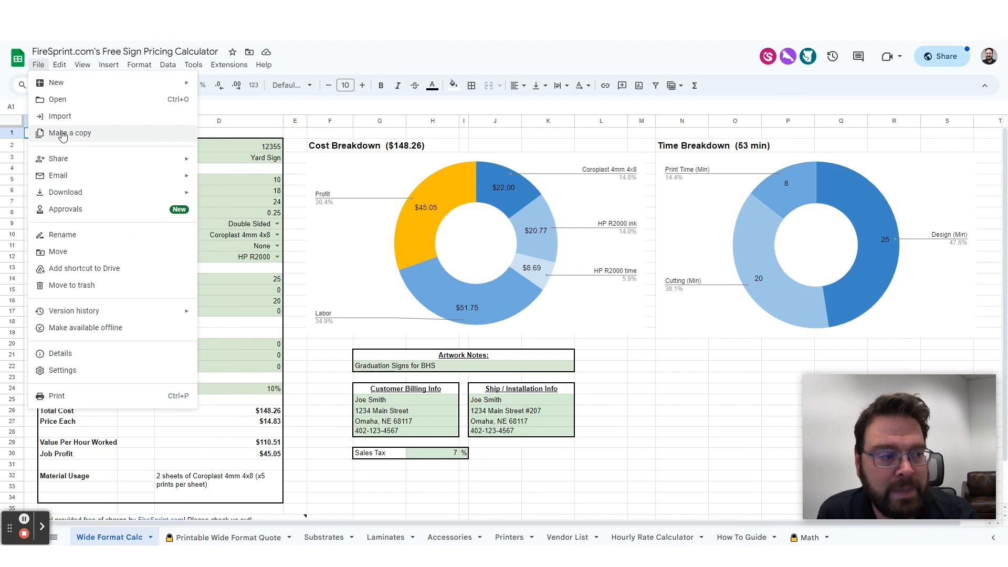
left_click(69, 133)
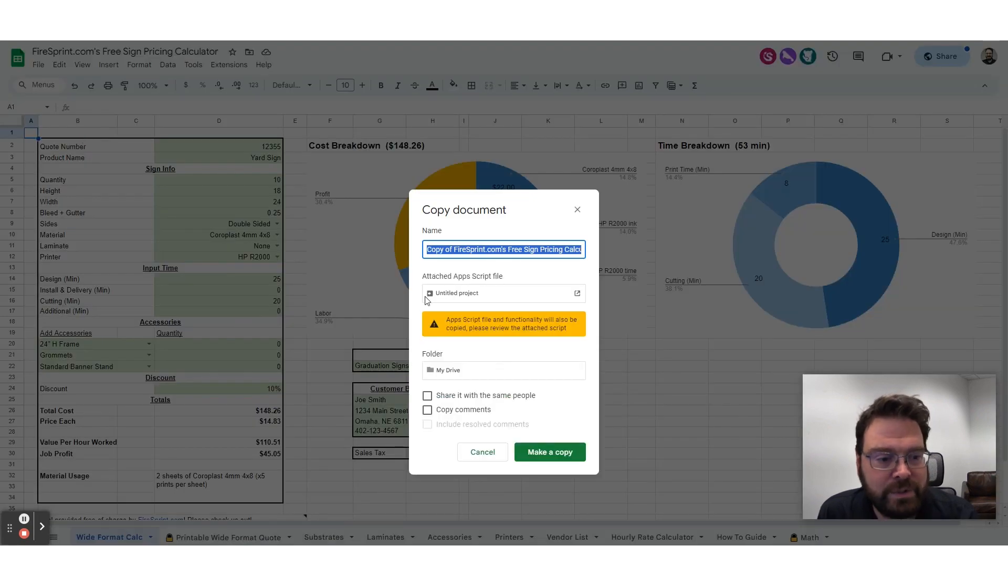
mouse_move(541, 341)
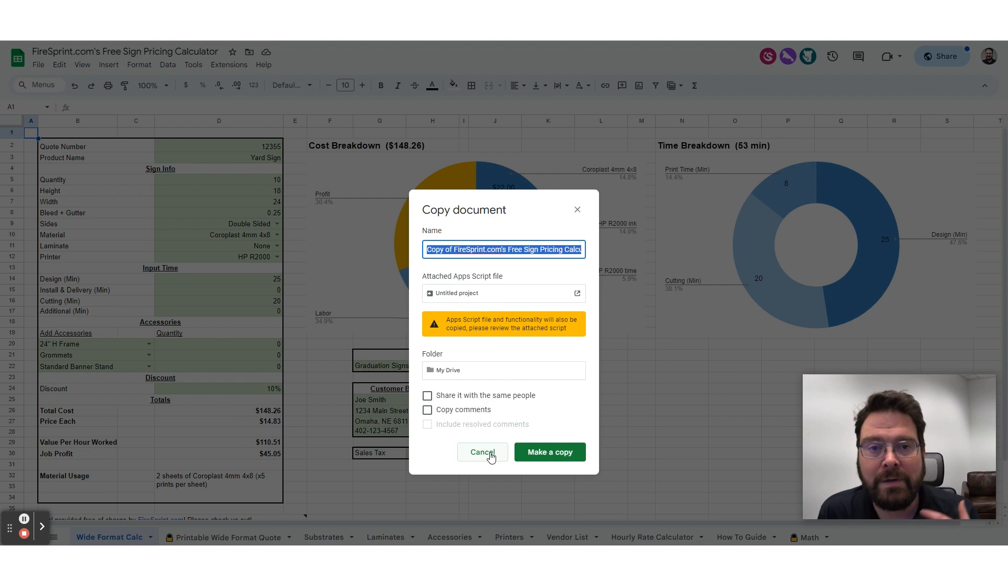
left_click(482, 451)
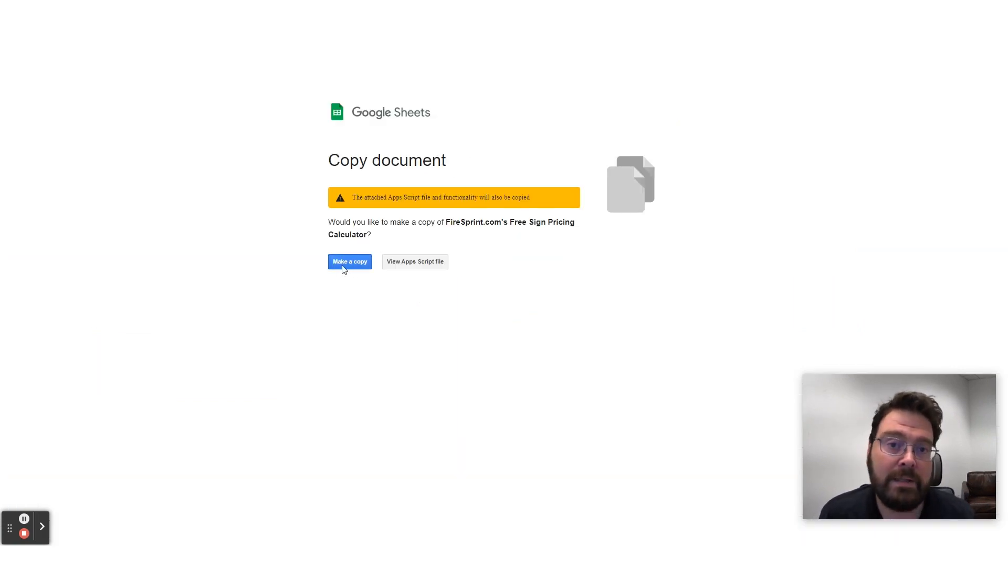
left_click(349, 261)
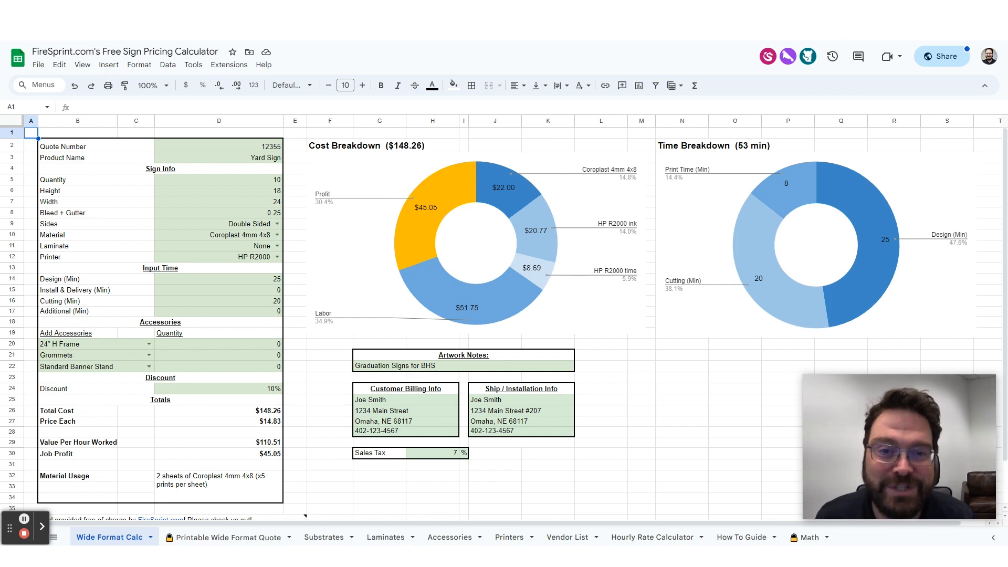
mouse_move(432, 198)
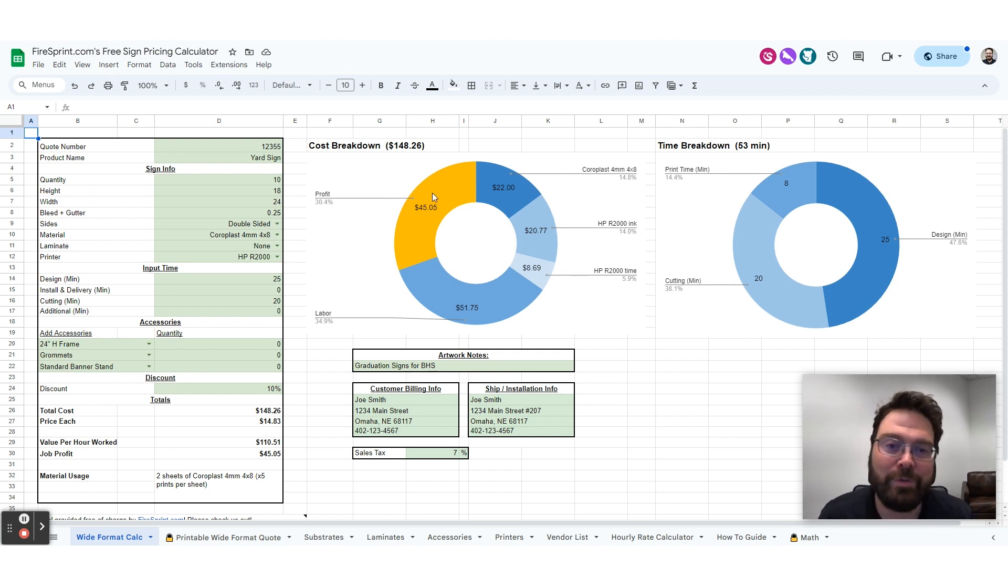